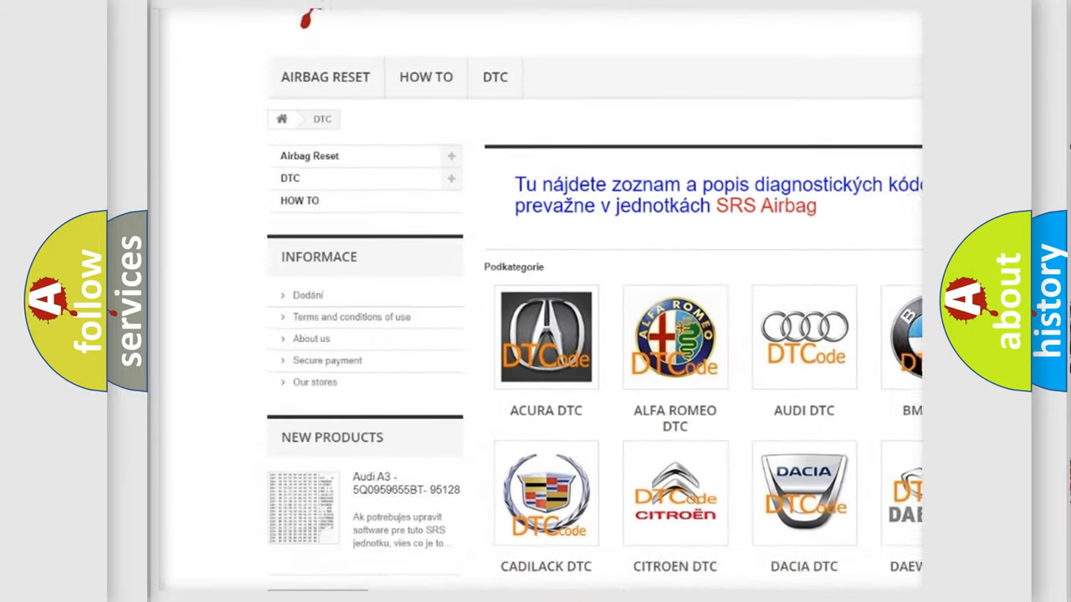
{"action": "scroll", "scroll_direction": "down", "scroll_amount": 3}
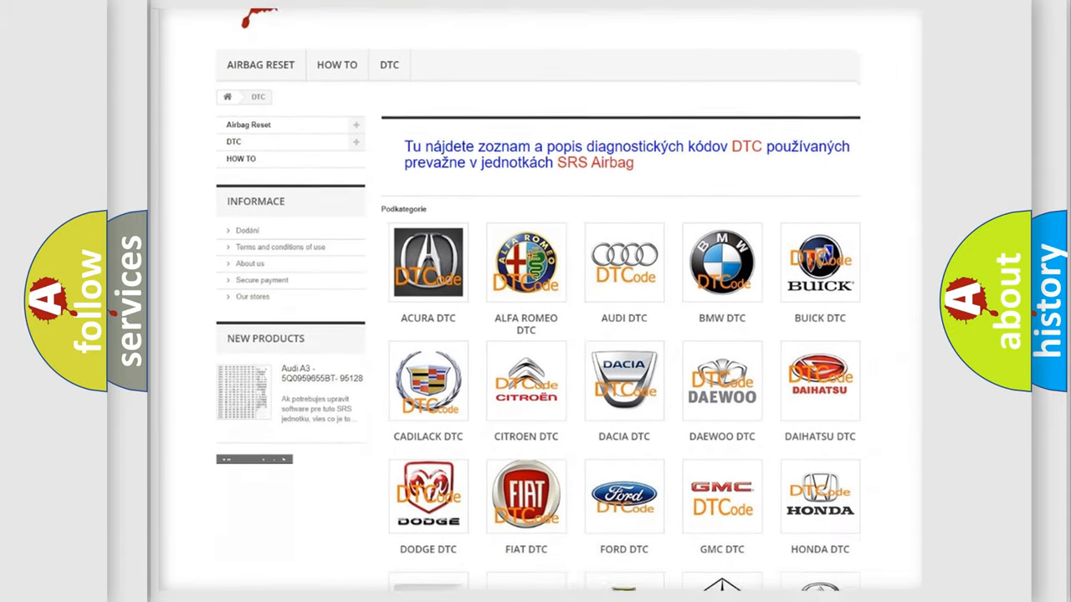
{"action": "scroll", "scroll_direction": "down", "scroll_amount": 3}
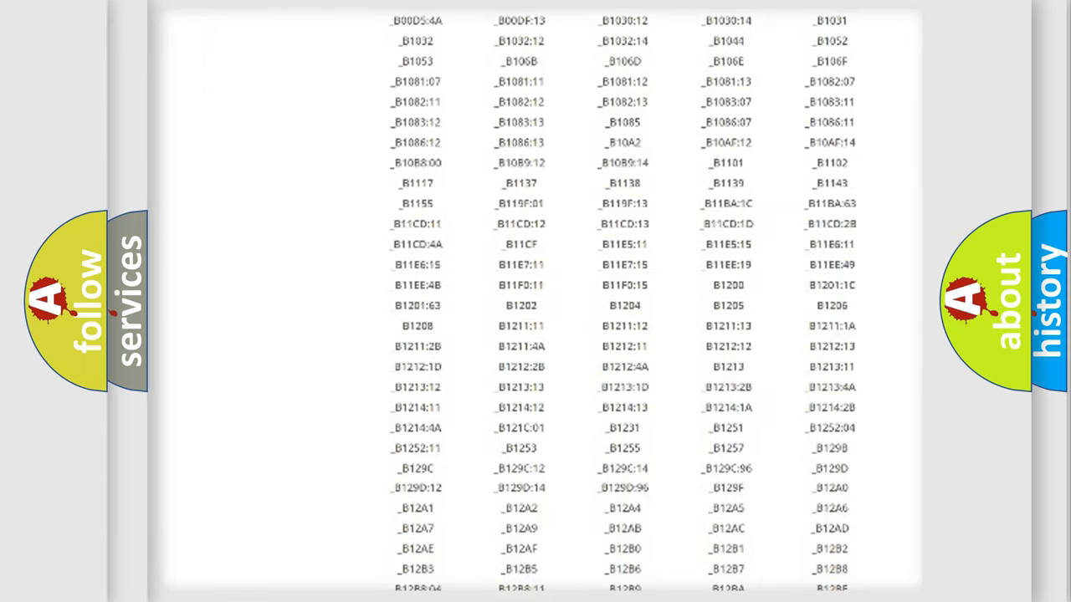
{"action": "scroll", "scroll_direction": "down", "scroll_amount": 3}
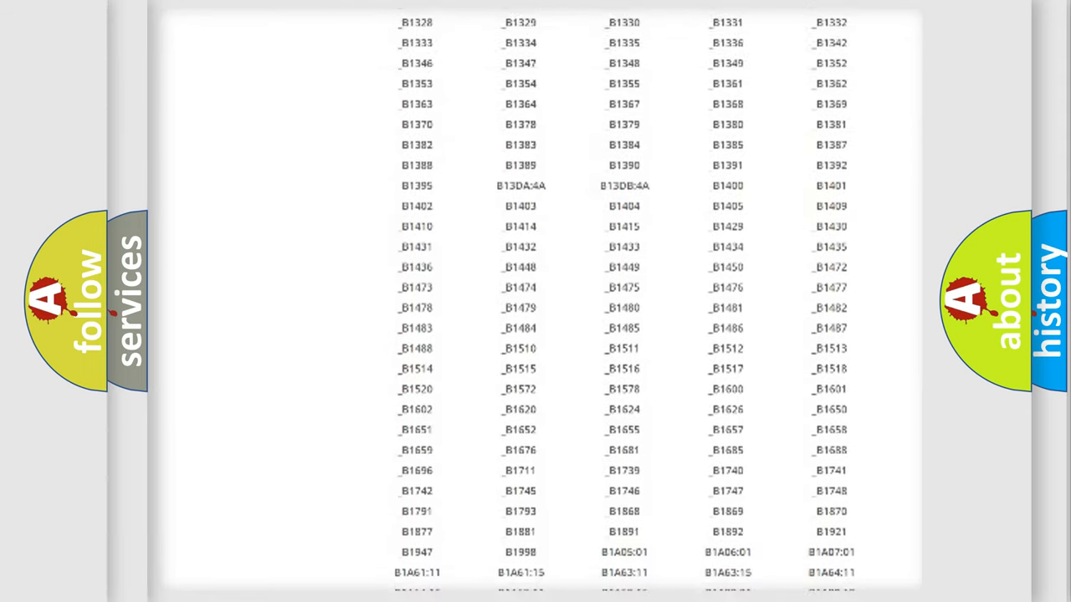